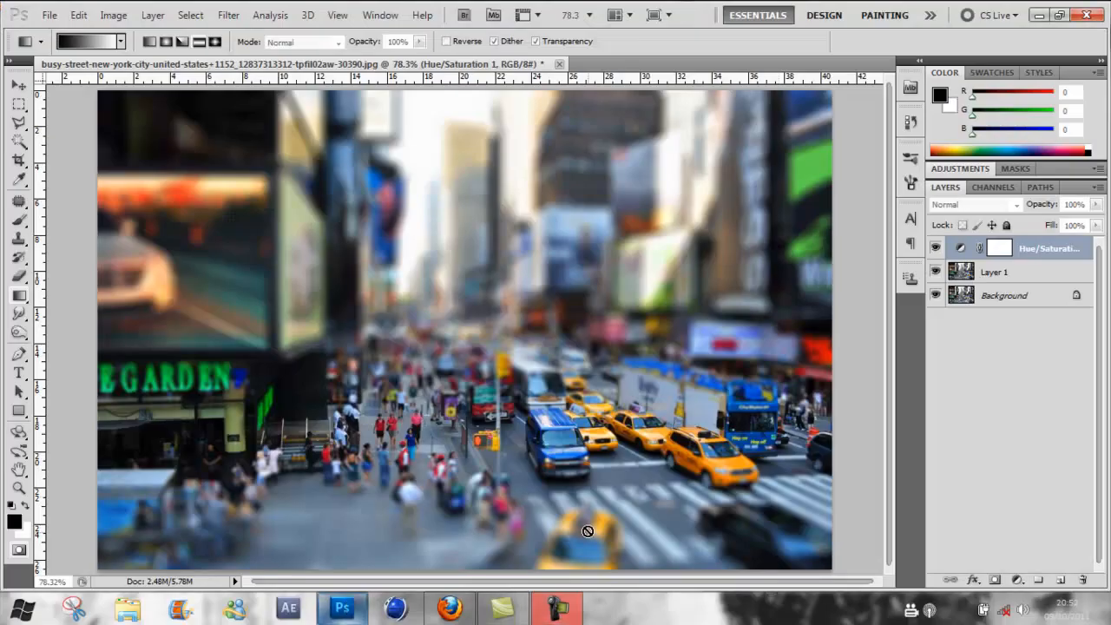
pyautogui.moveTo(594, 486)
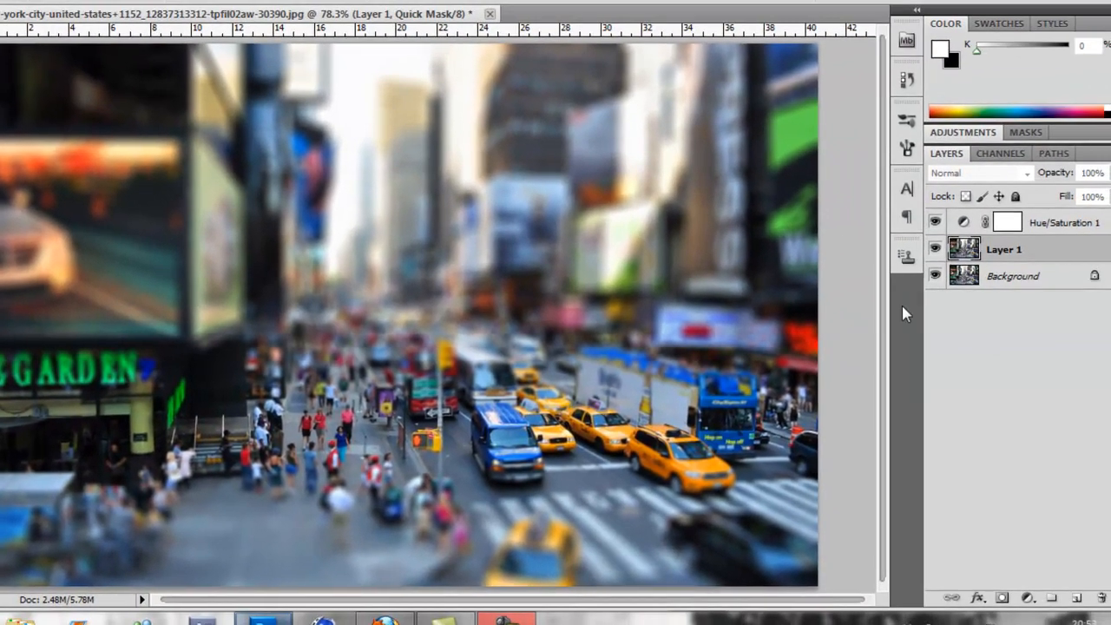
# Remove the Hue/Saturation and blurred layers and the Quick Mask channel, returning to Layers
pyautogui.click(925, 250)
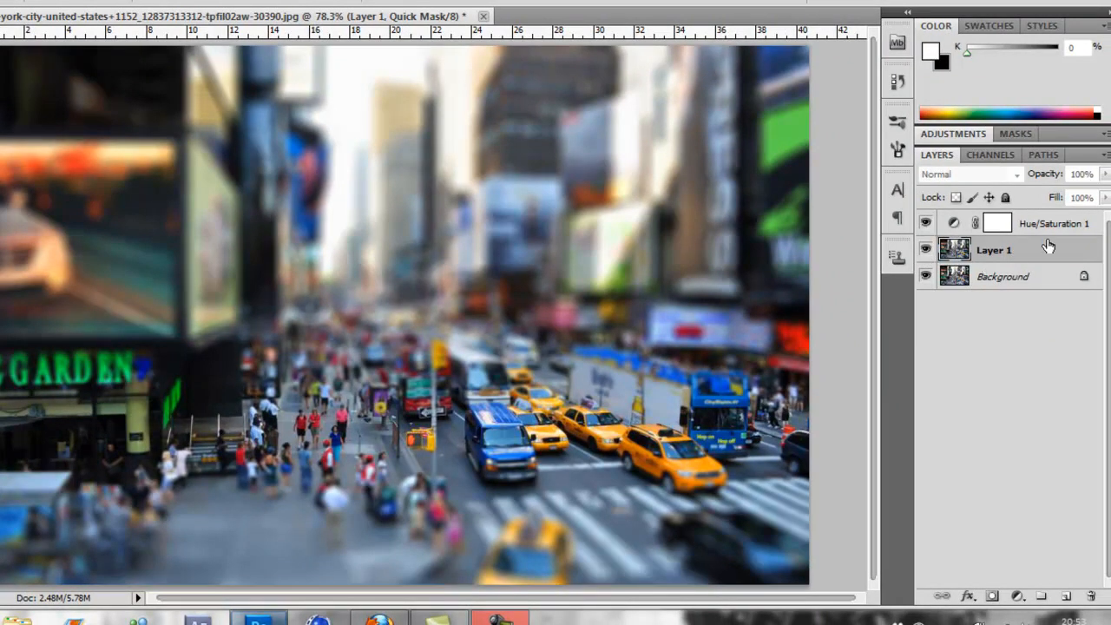
pyautogui.click(1050, 222)
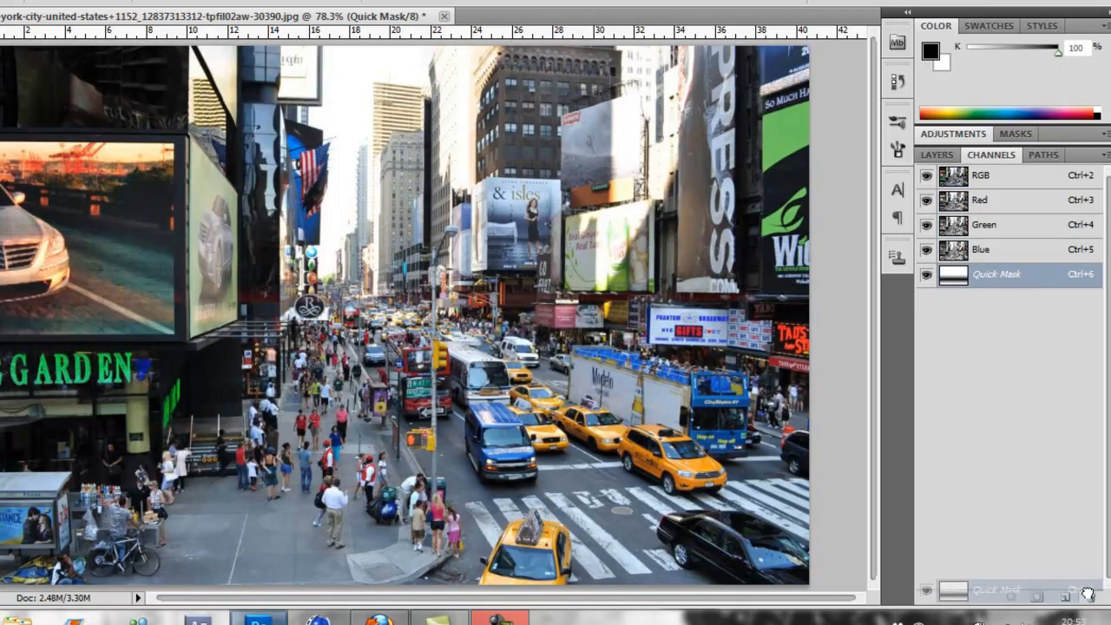
pyautogui.click(980, 173)
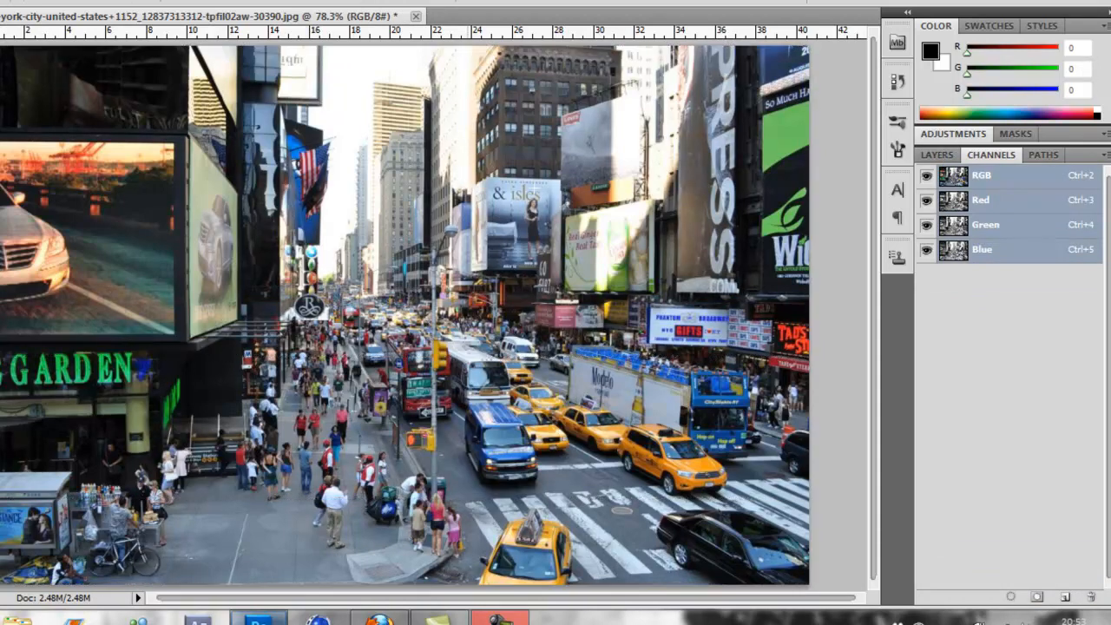
pyautogui.click(937, 154)
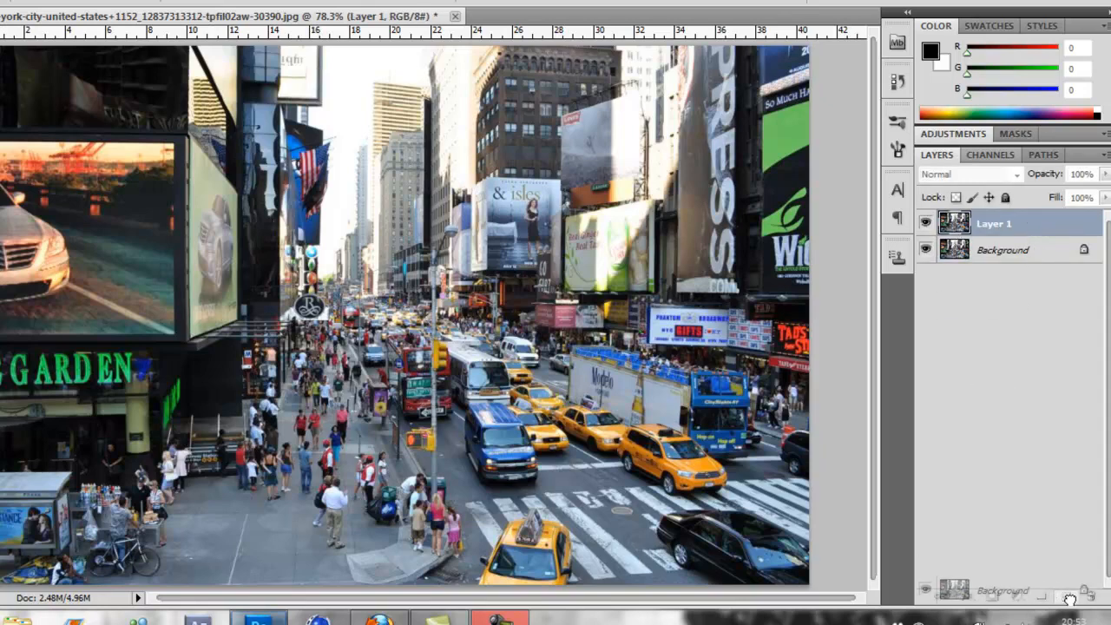
pyautogui.click(1069, 595)
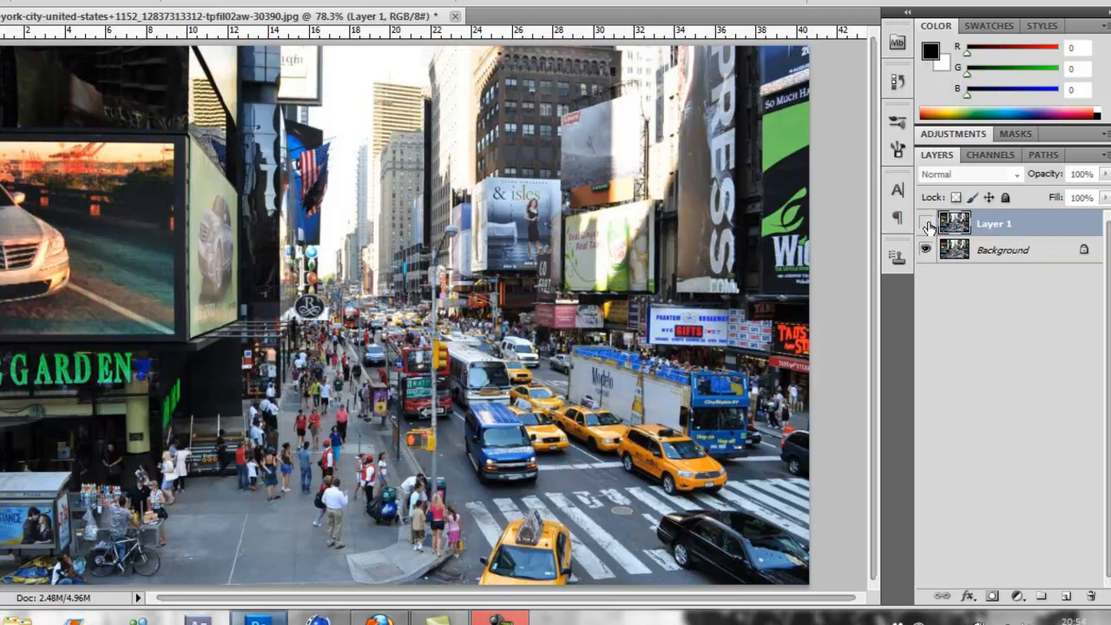
pyautogui.click(925, 222)
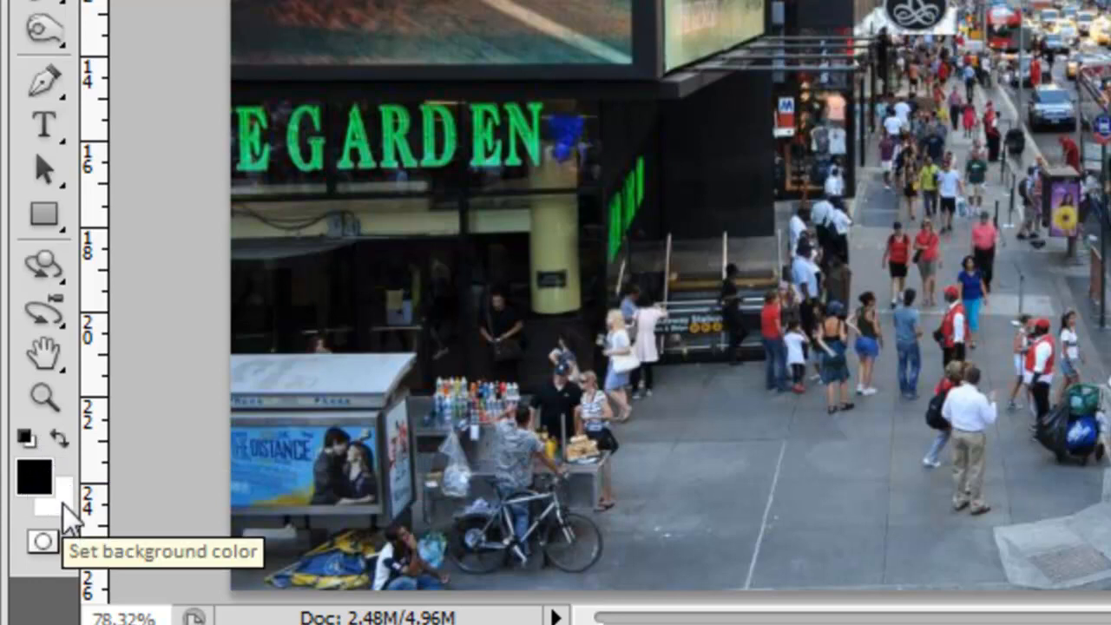
pyautogui.moveTo(56, 455)
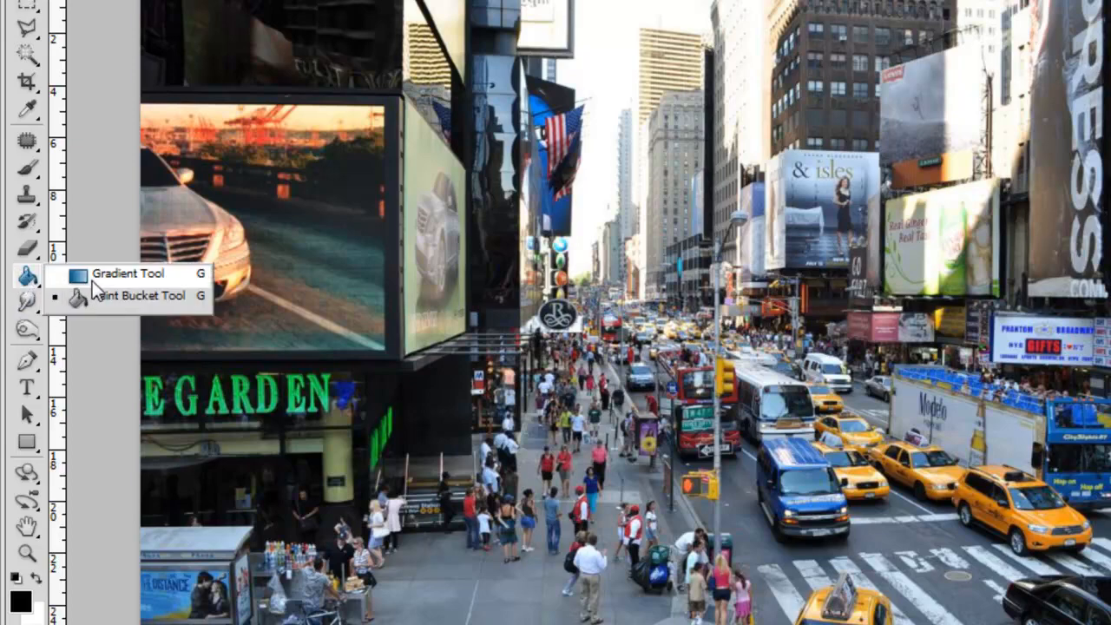
# Switch to the Gradient Tool for a foreground-to-background gradient
pyautogui.click(130, 274)
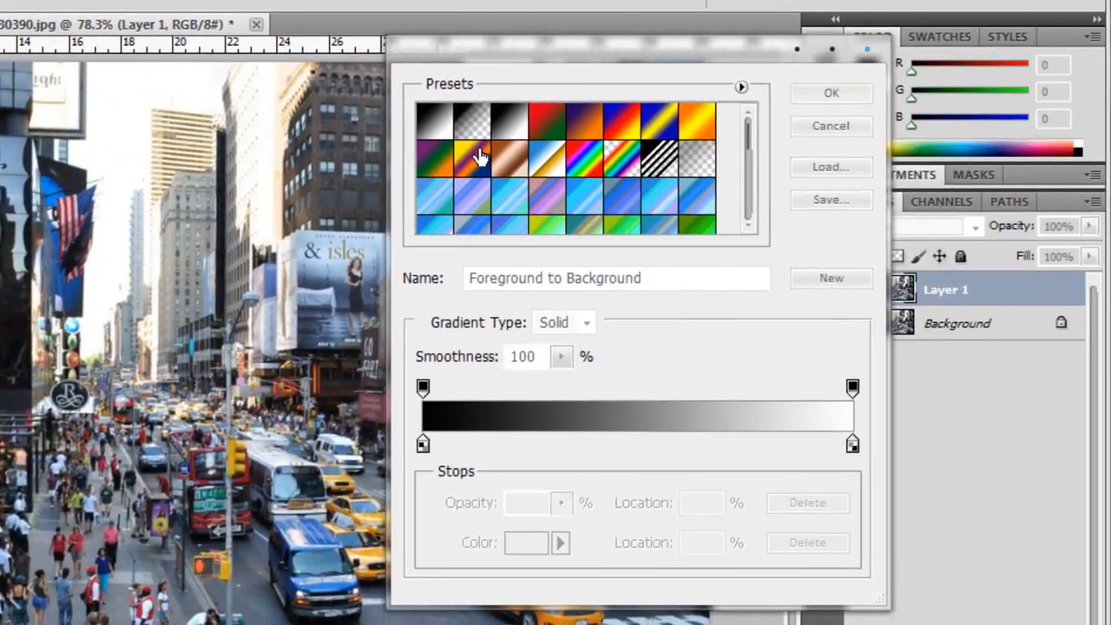
pyautogui.moveTo(437, 121)
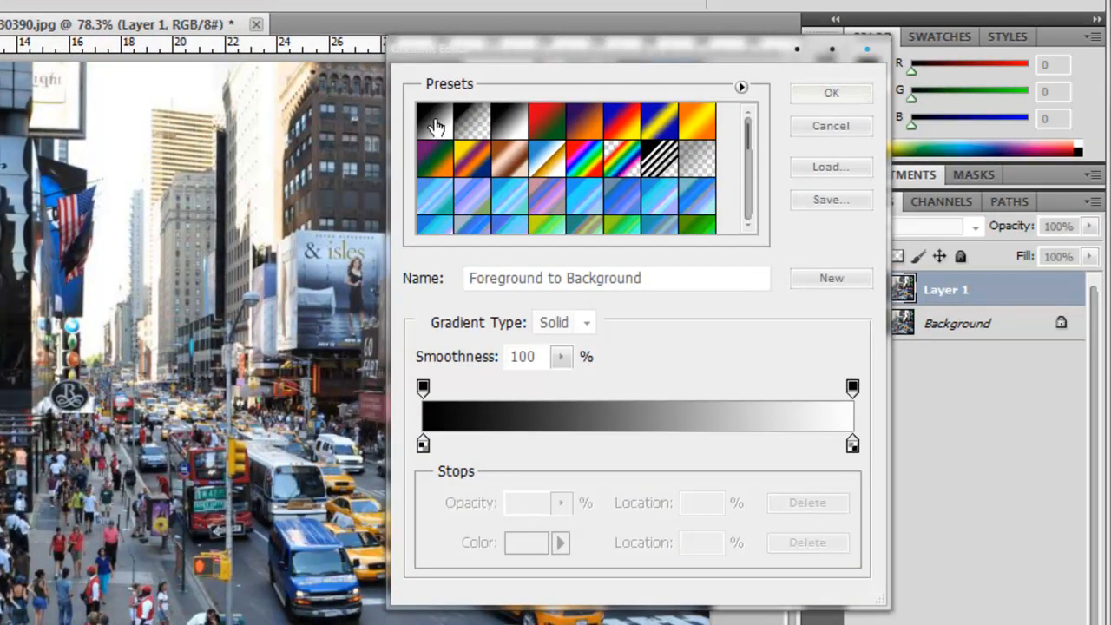
pyautogui.moveTo(427, 111)
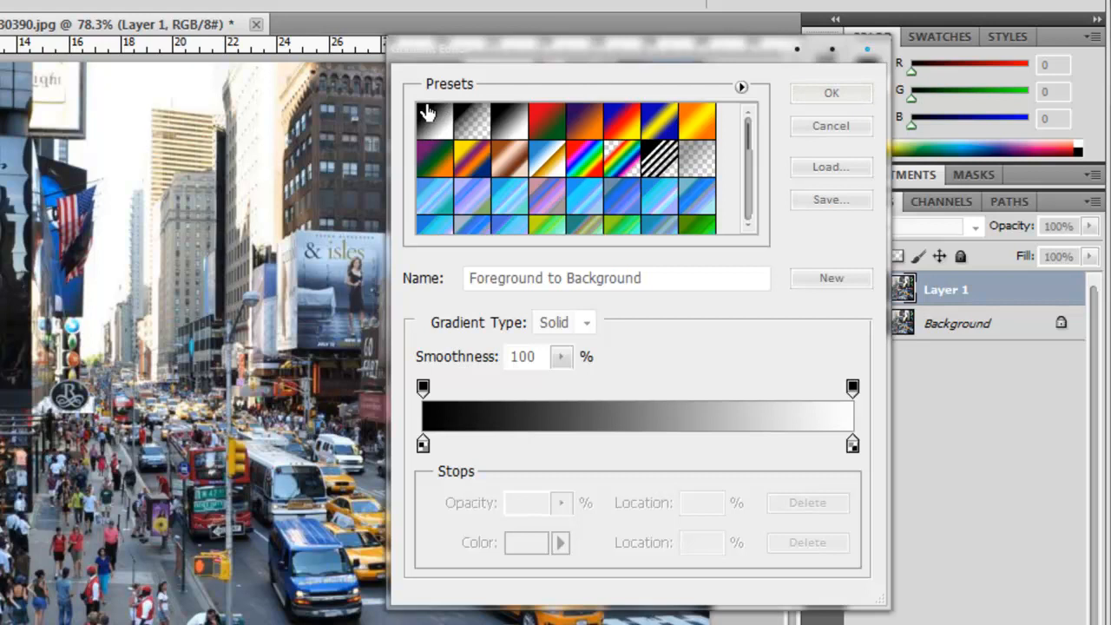
pyautogui.moveTo(507, 135)
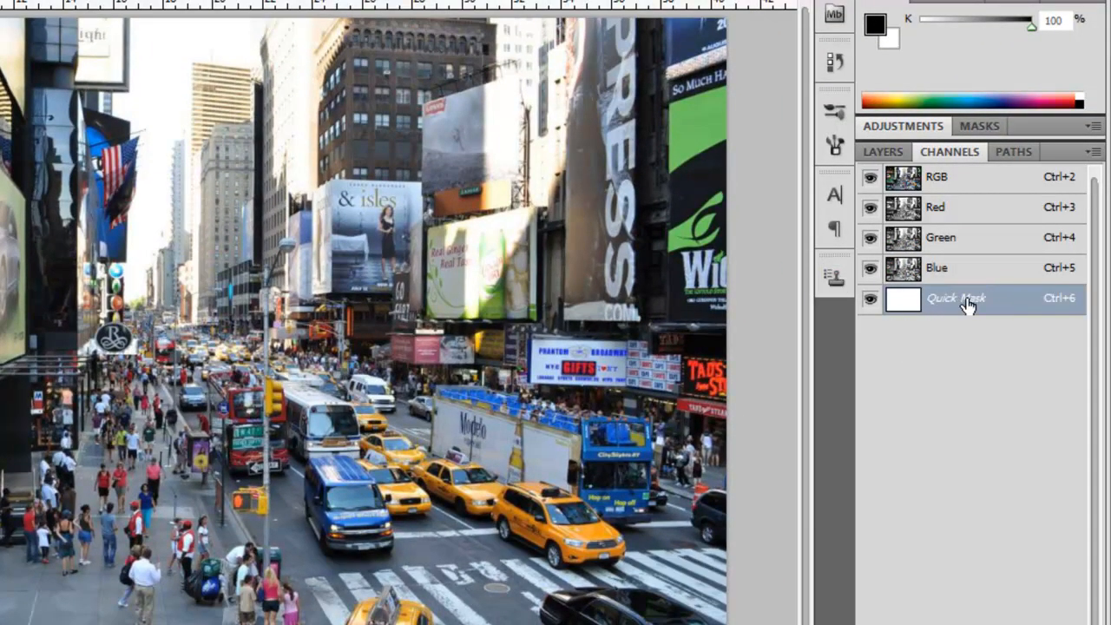
pyautogui.moveTo(951, 309)
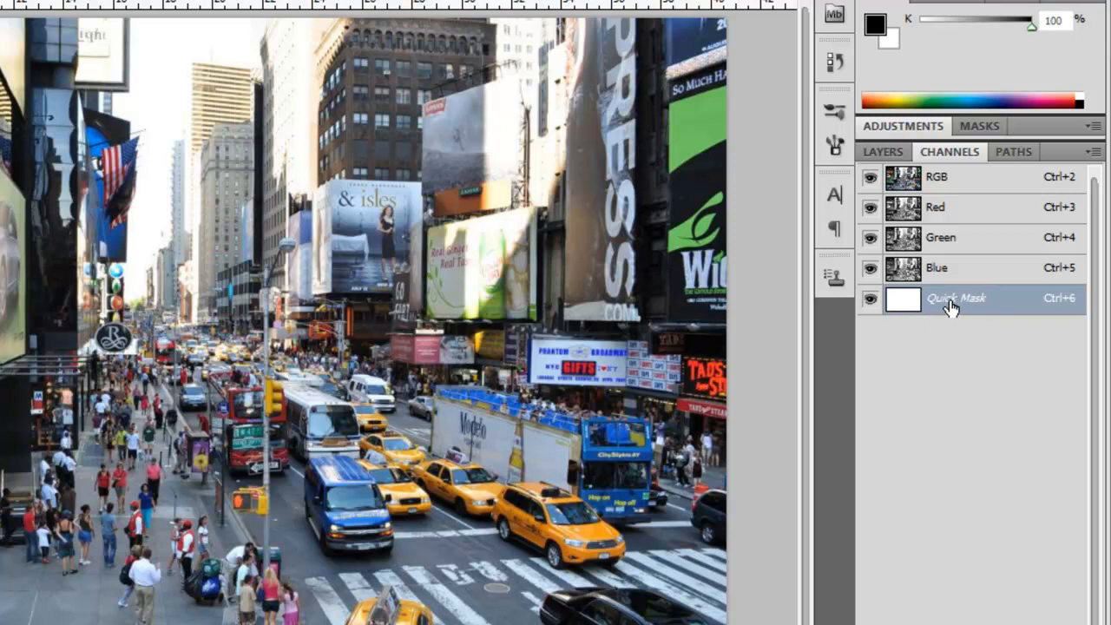
pyautogui.moveTo(958, 336)
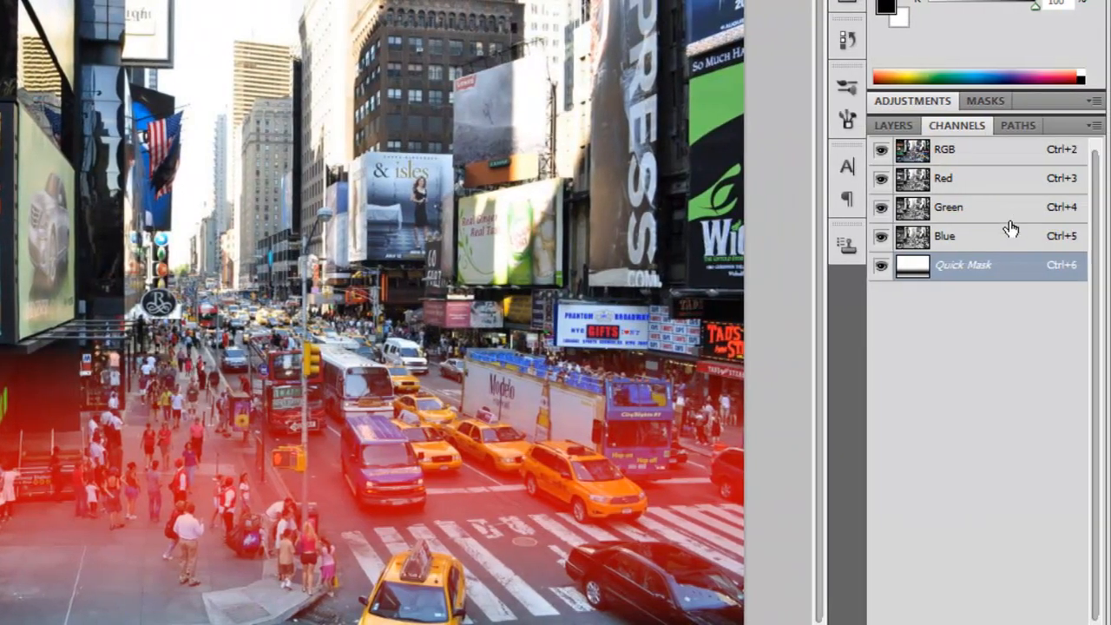
# Select the Blue channel, return to the RGB composite, and bring up the Filter menu
pyautogui.click(946, 236)
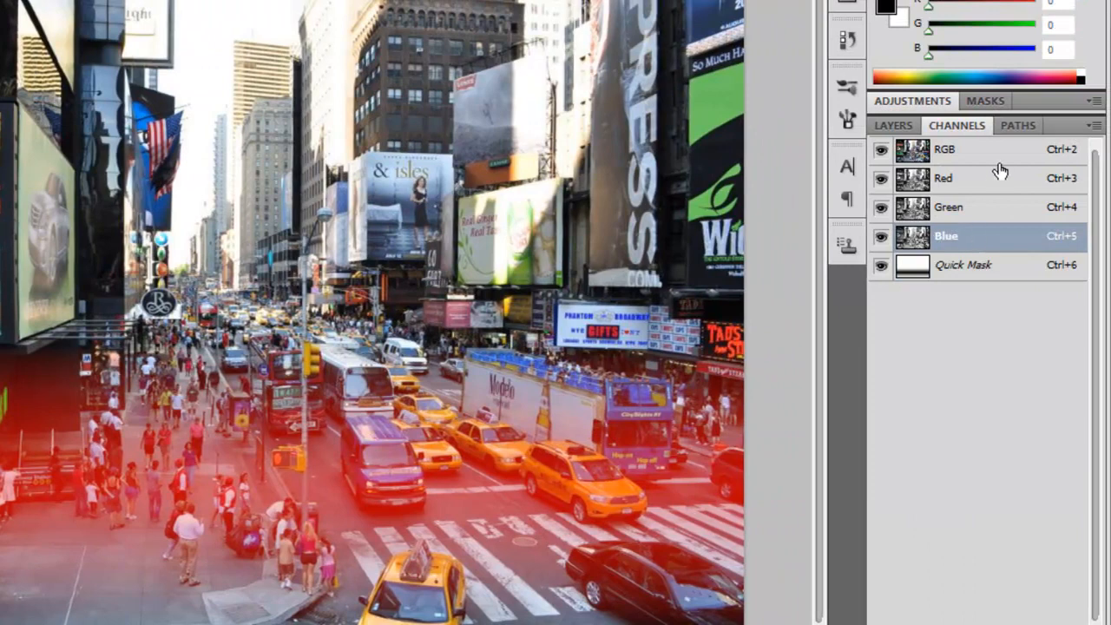
pyautogui.moveTo(990, 167)
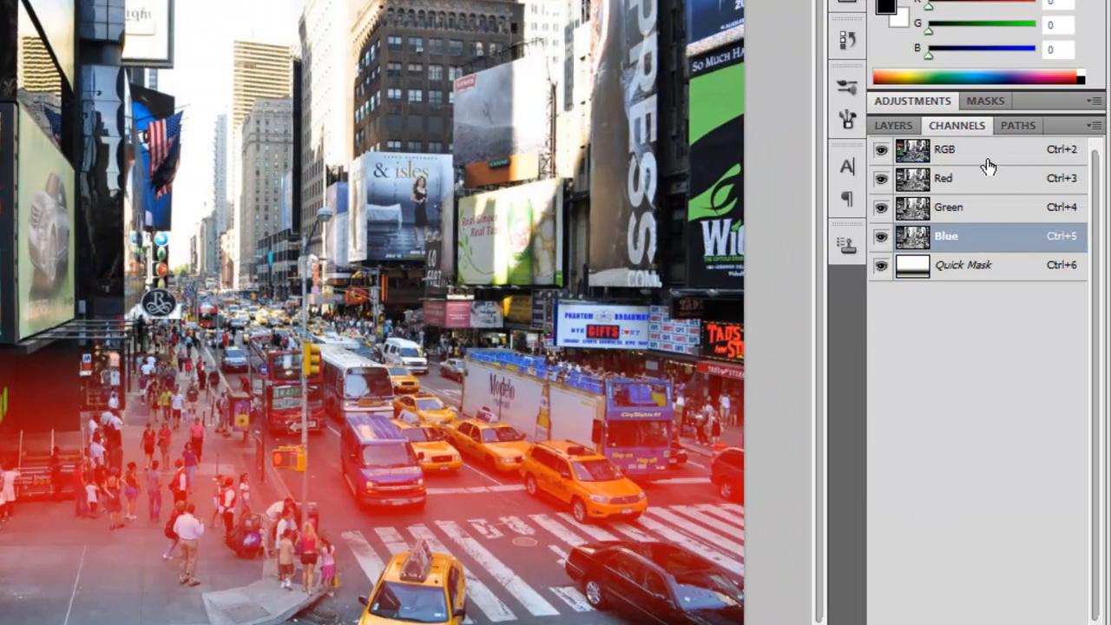
pyautogui.click(944, 149)
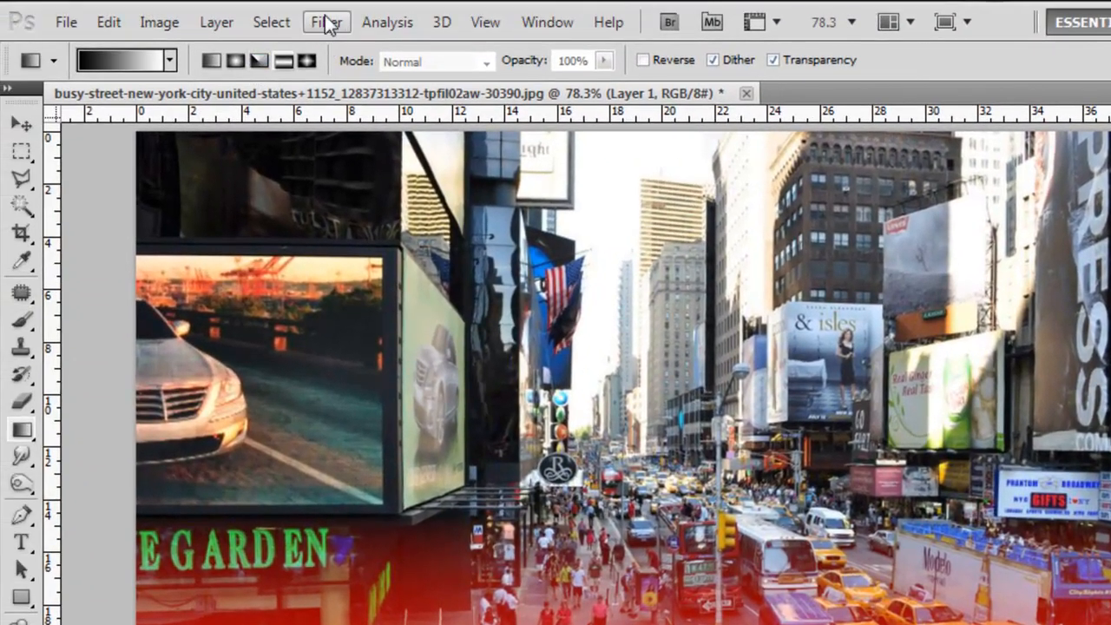
pyautogui.click(326, 21)
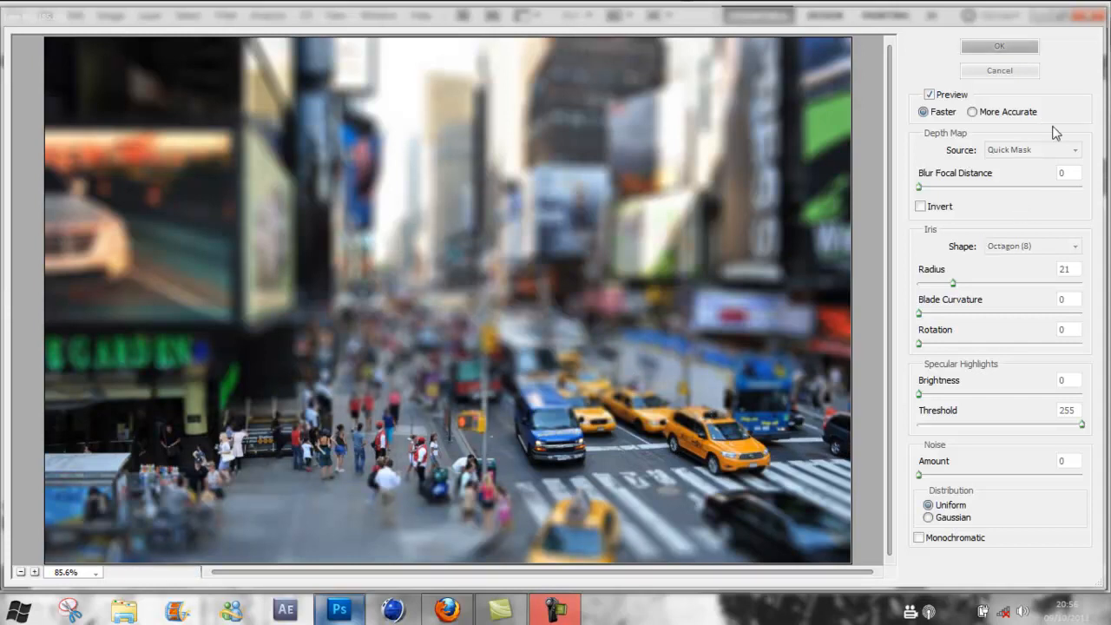
pyautogui.moveTo(1041, 163)
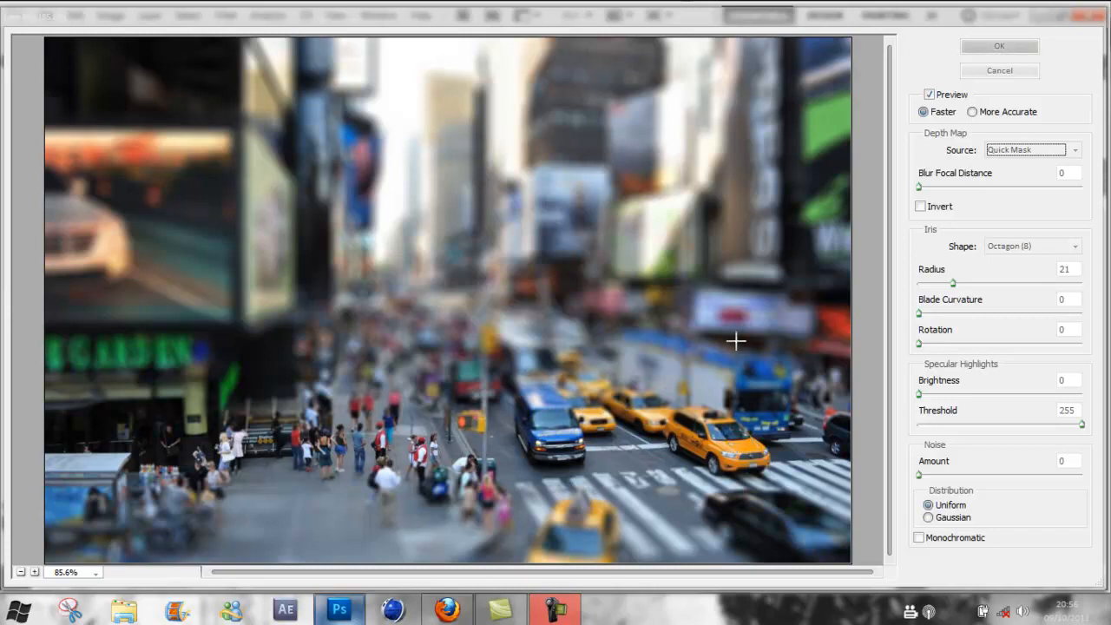
pyautogui.moveTo(552, 250)
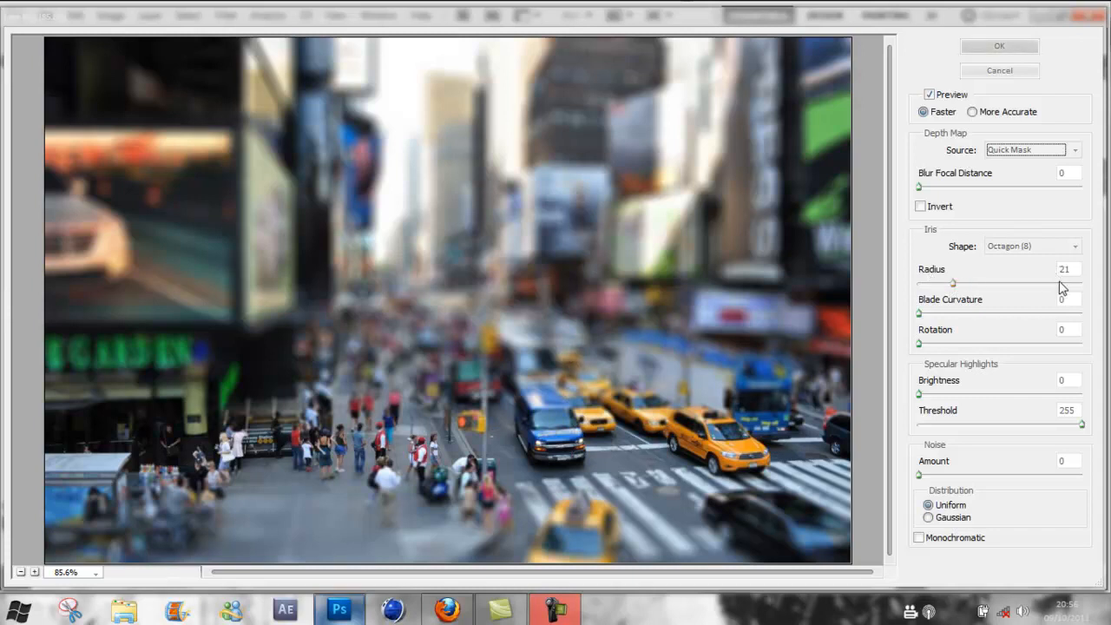
# Tune the Lens Blur radius from 15 to about 19 and apply it to the photo
pyautogui.click(1069, 269)
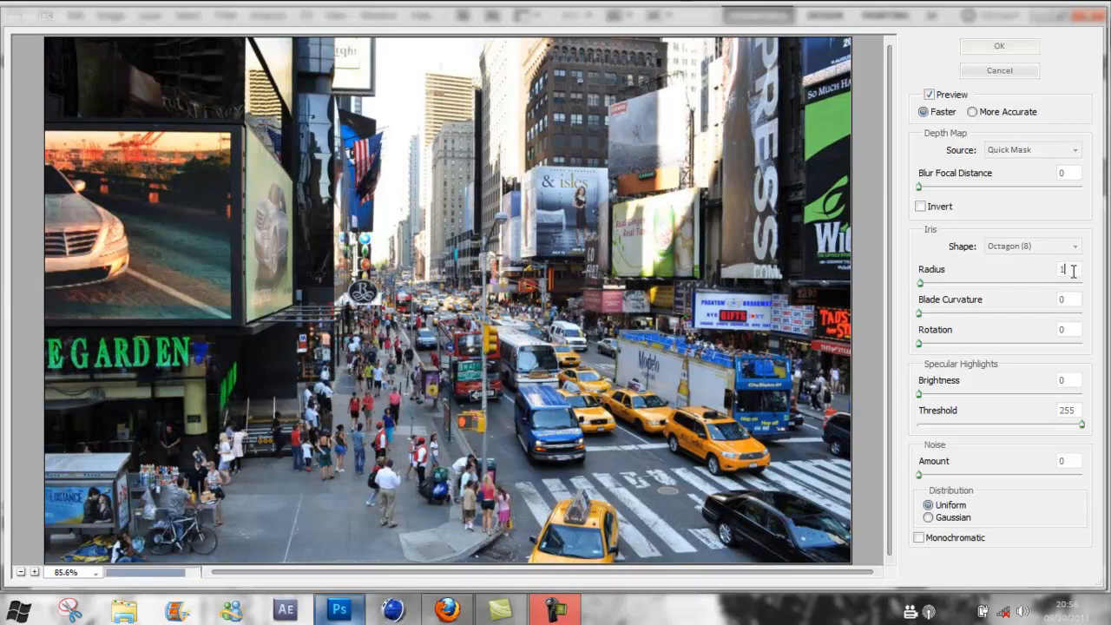
pyautogui.write('15')
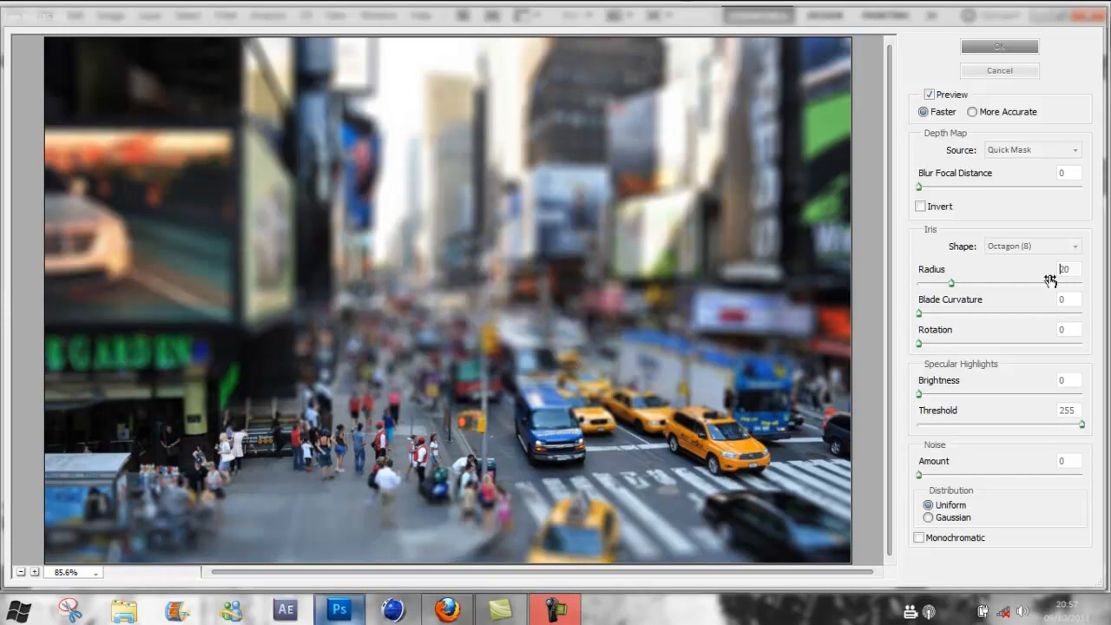
pyautogui.tripleClick(1062, 269)
pyautogui.write('18')
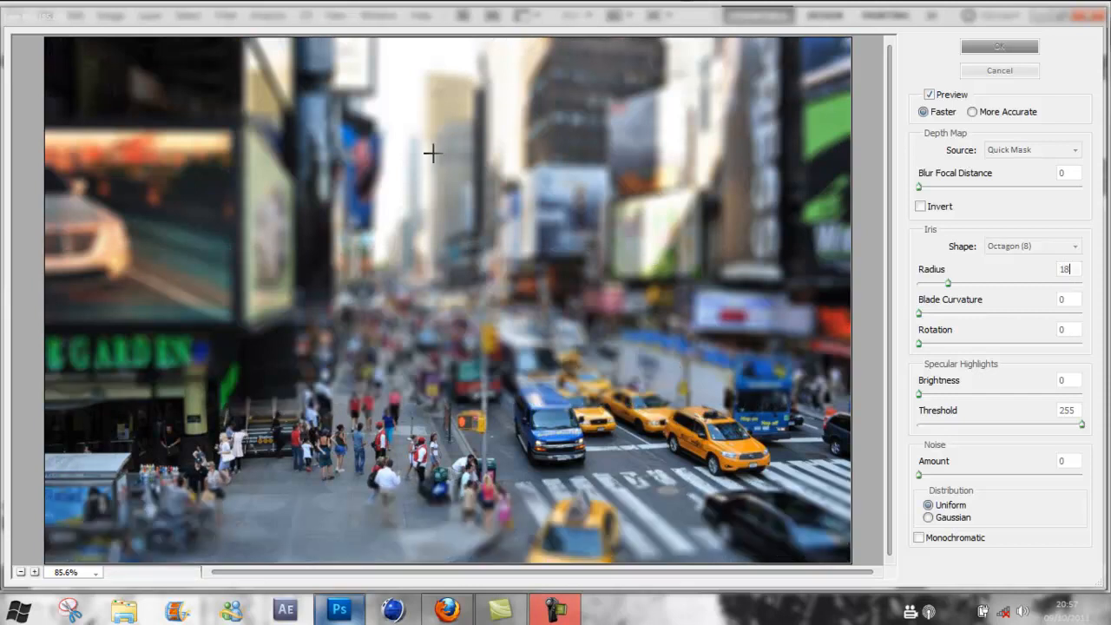
pyautogui.moveTo(437, 245)
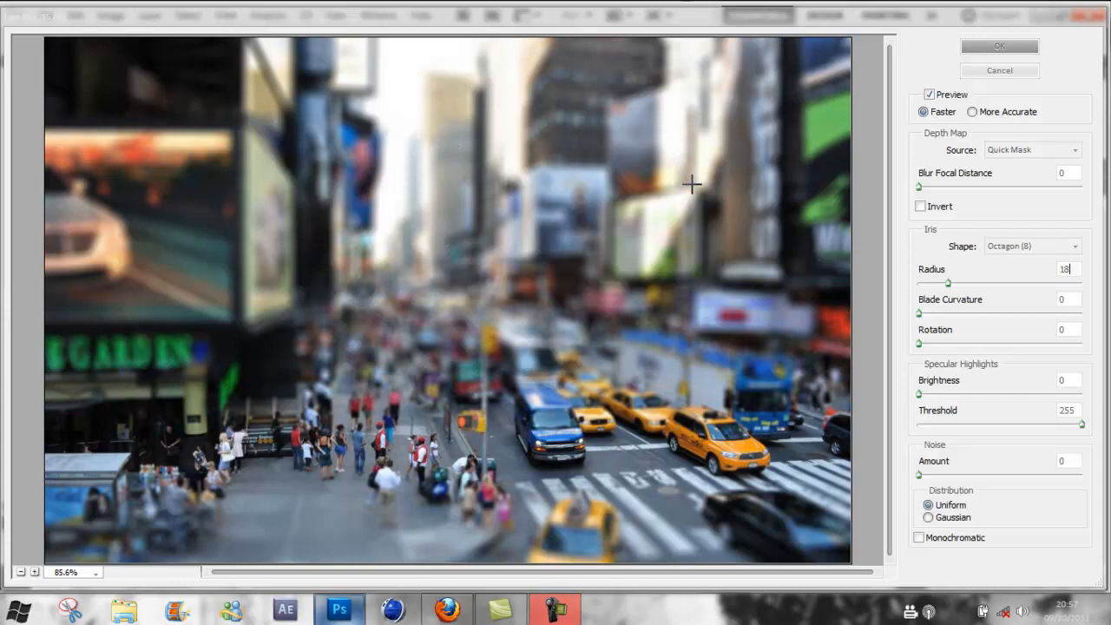
pyautogui.moveTo(880, 382)
pyautogui.write('19')
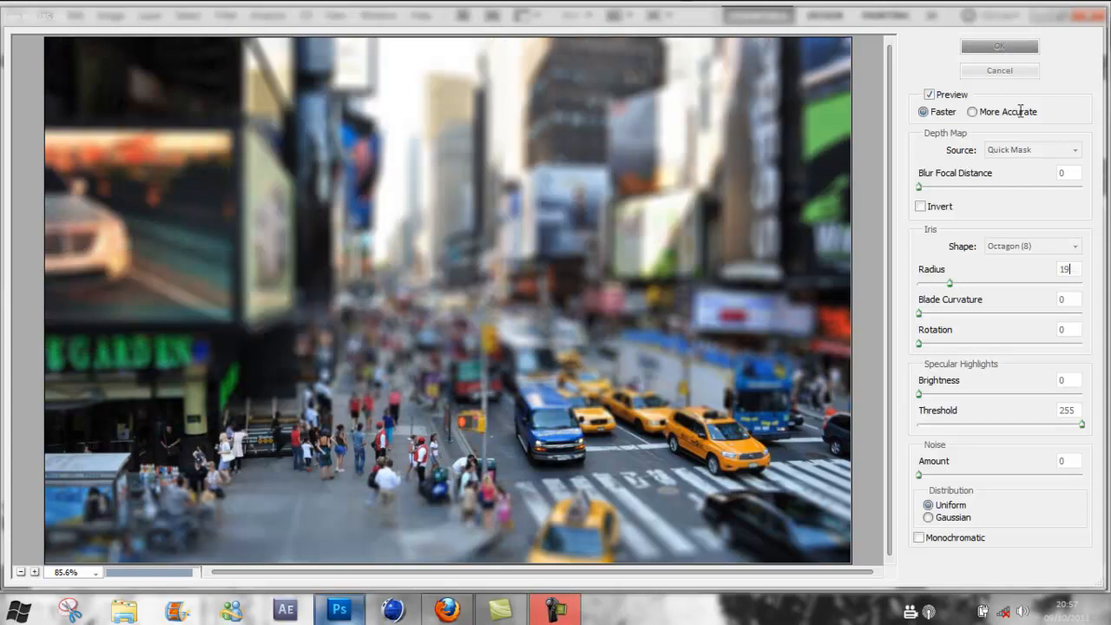
pyautogui.click(999, 45)
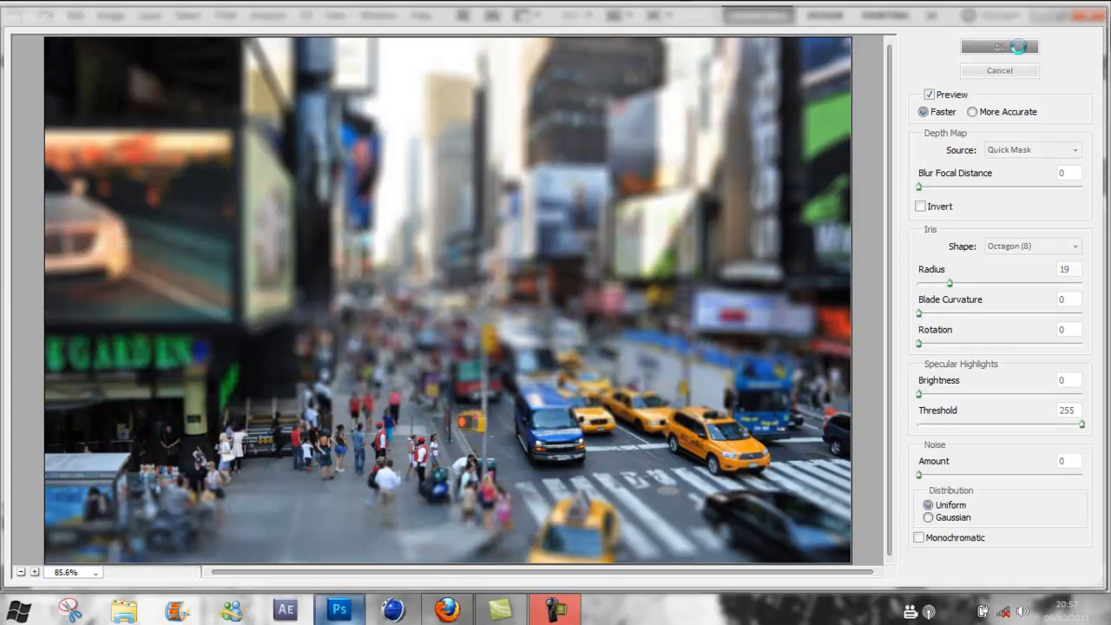
# Return to the image and hide the red Quick Mask overlay in Channels
pyautogui.click(1000, 45)
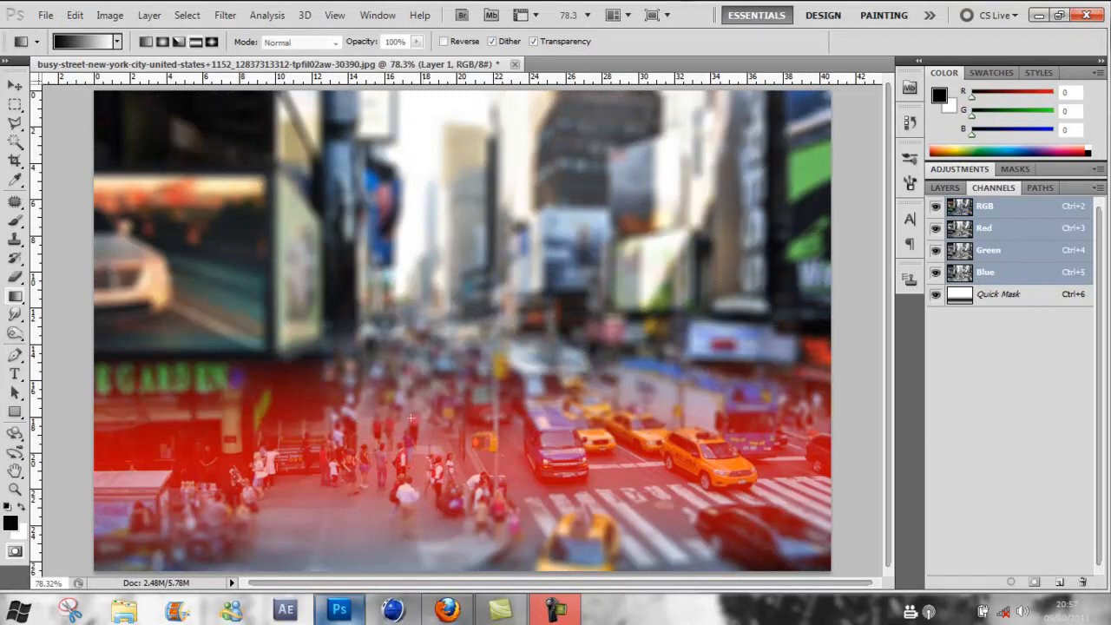
pyautogui.moveTo(715, 401)
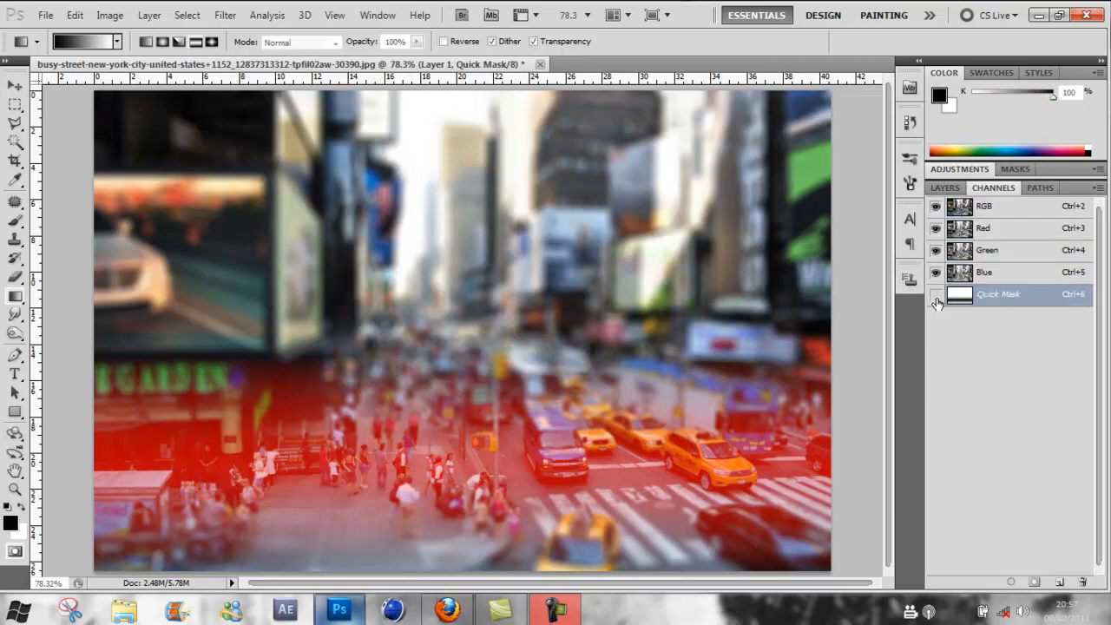
pyautogui.click(935, 293)
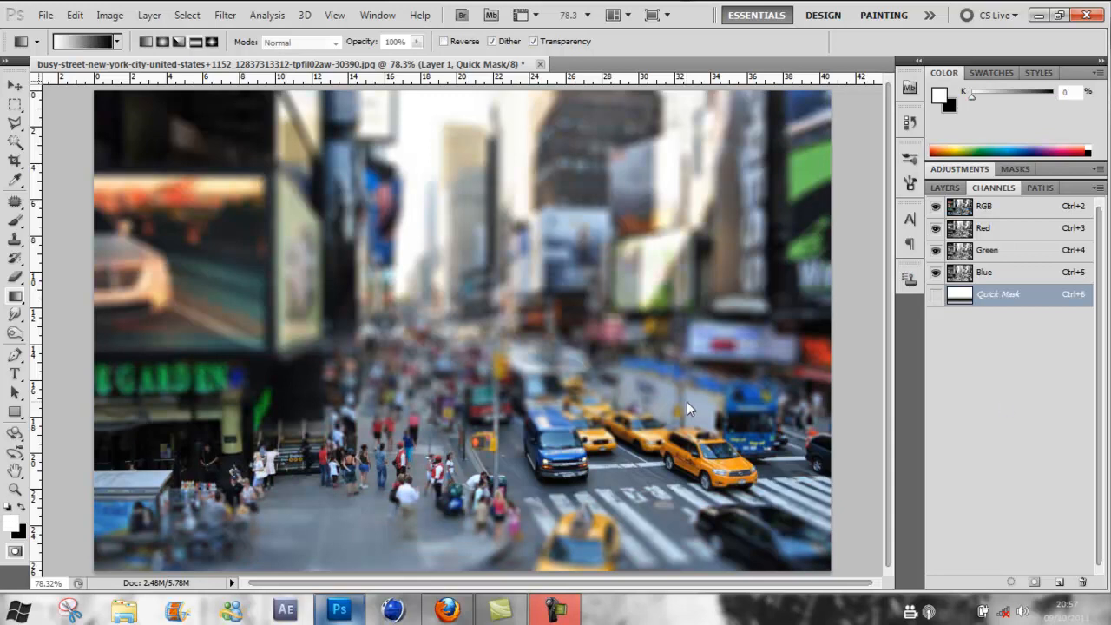
pyautogui.moveTo(701, 514)
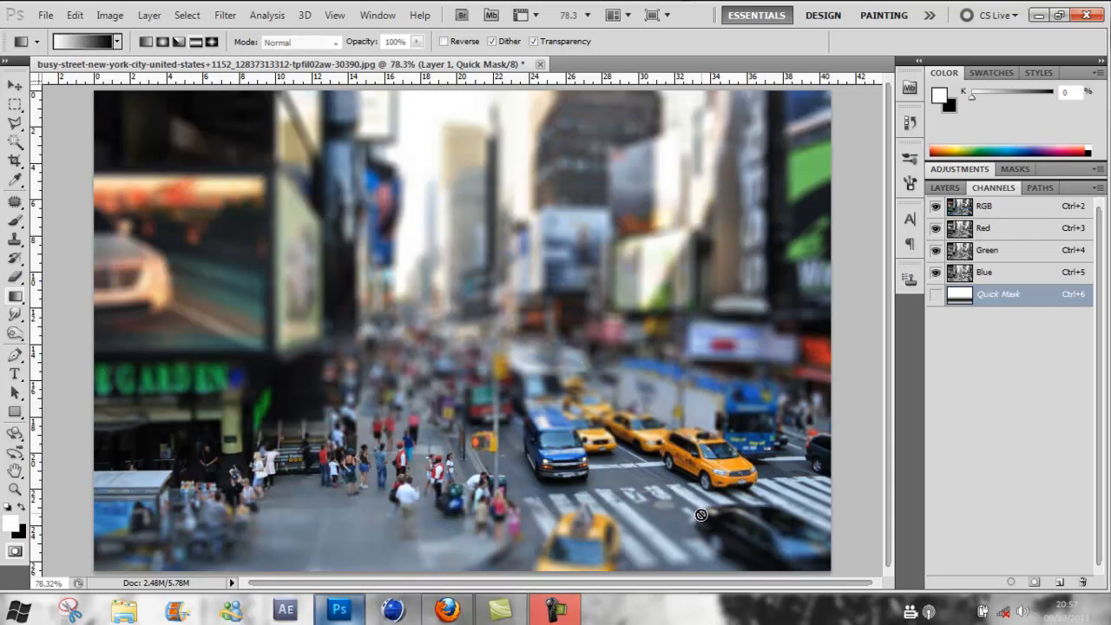
pyautogui.moveTo(726, 470)
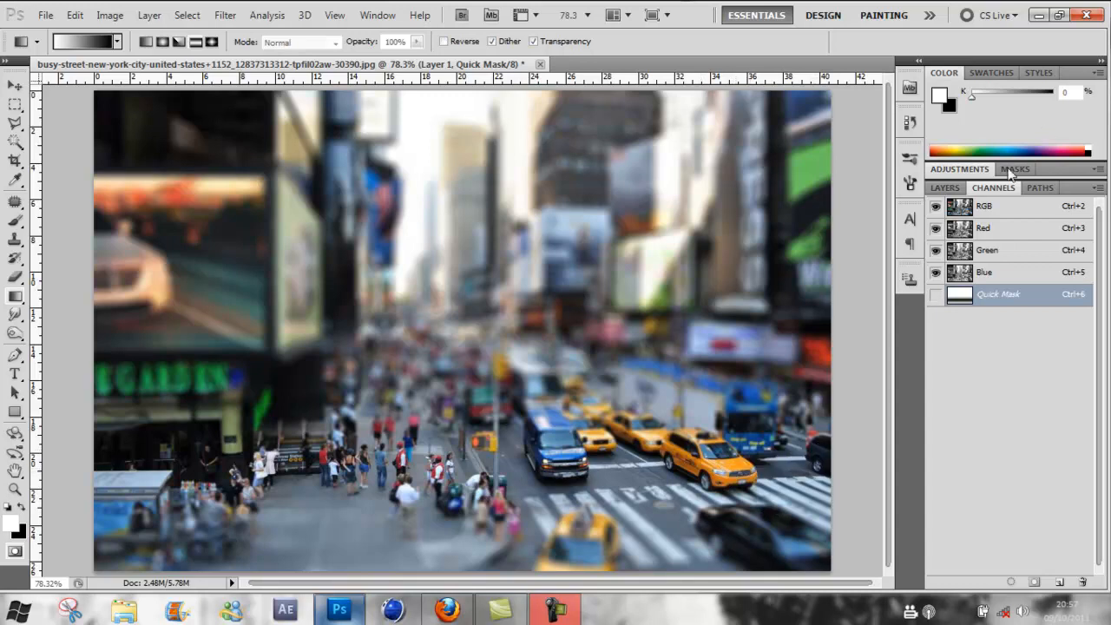
# Show the Layers panel and list the adjustment layer types
pyautogui.click(944, 188)
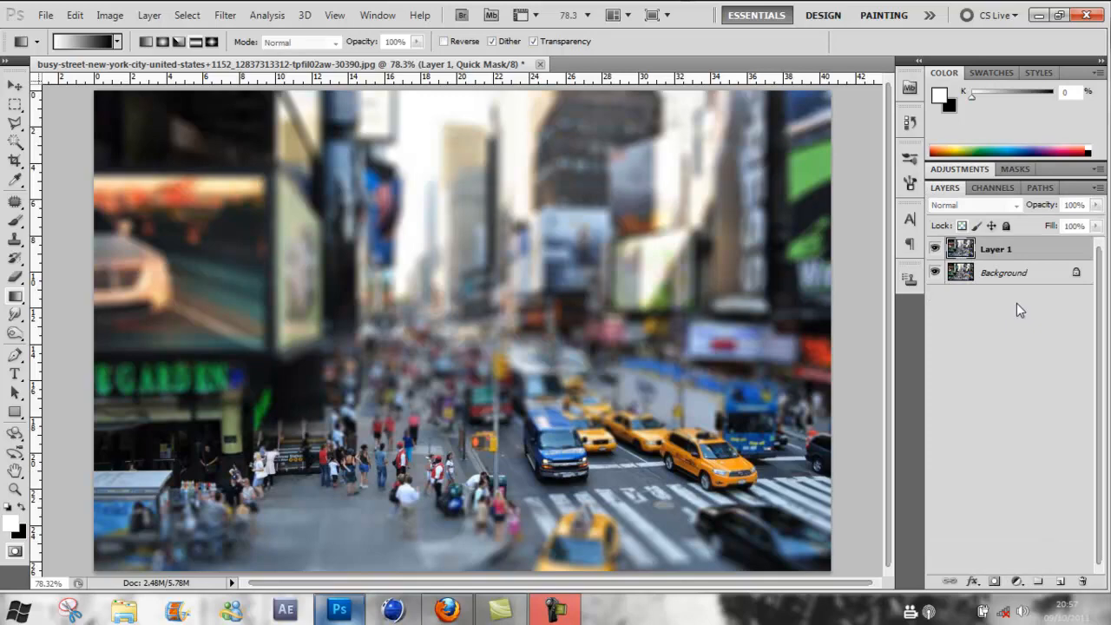
pyautogui.moveTo(1031, 327)
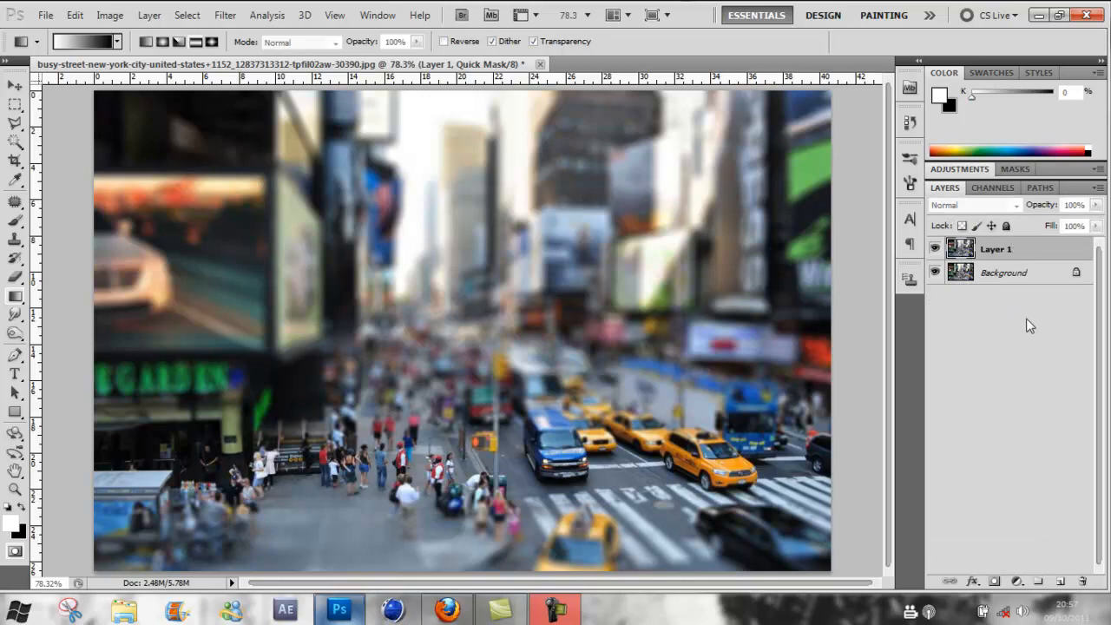
pyautogui.moveTo(1039, 444)
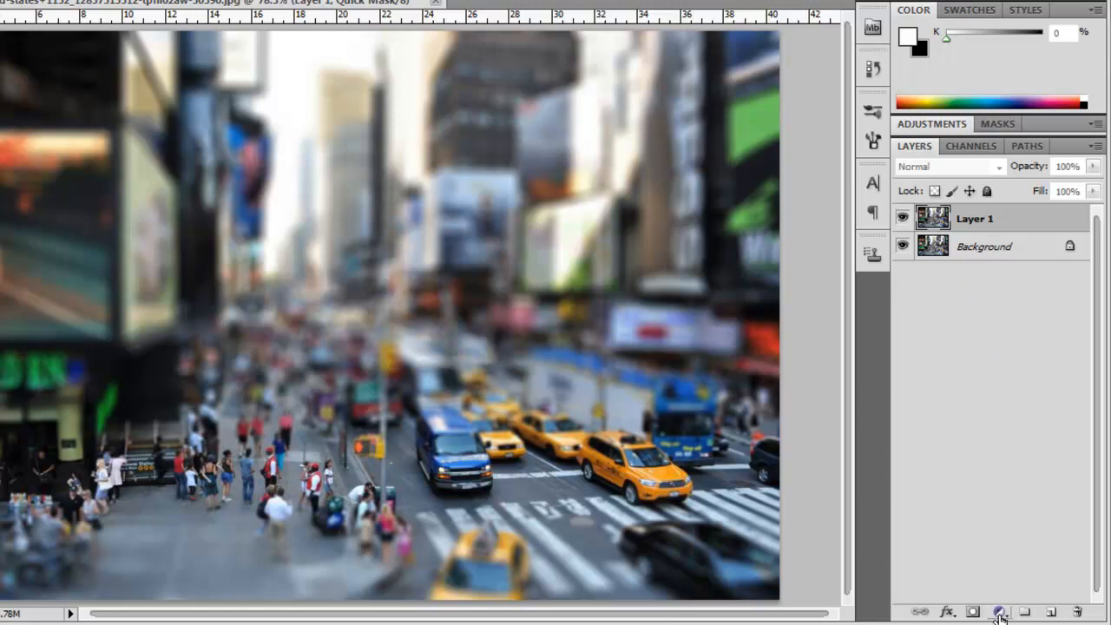
pyautogui.moveTo(999, 611)
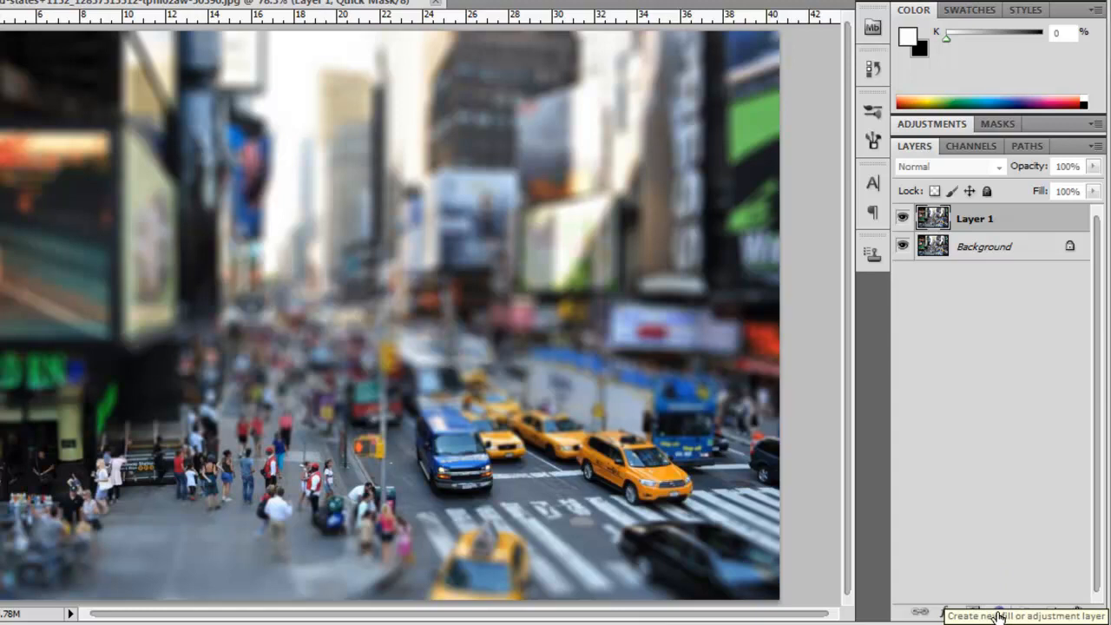
pyautogui.click(998, 614)
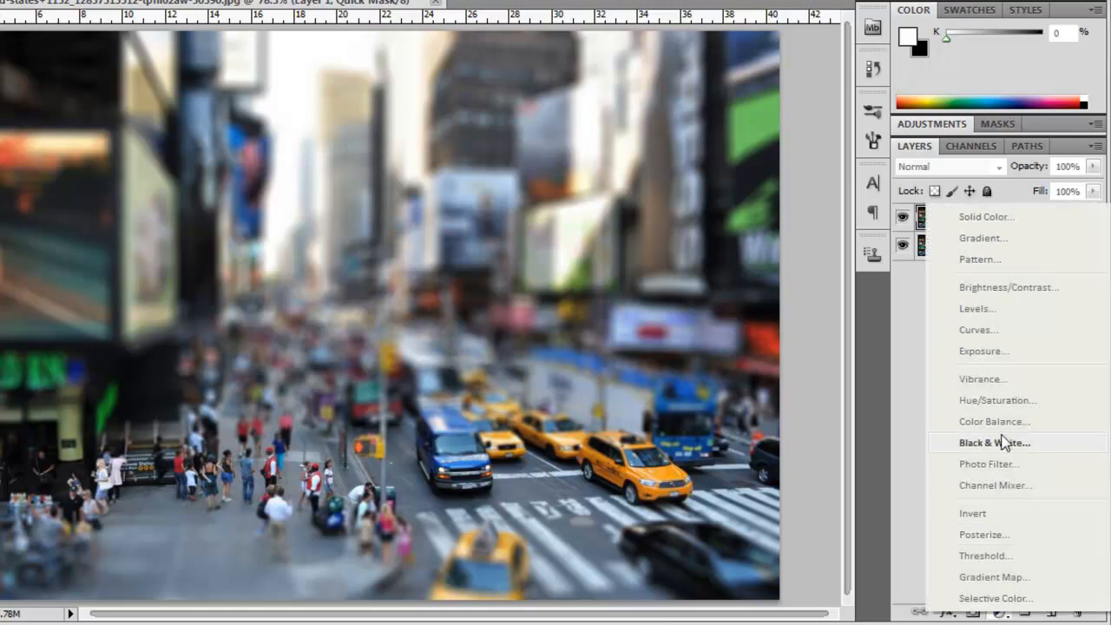
pyautogui.moveTo(996, 399)
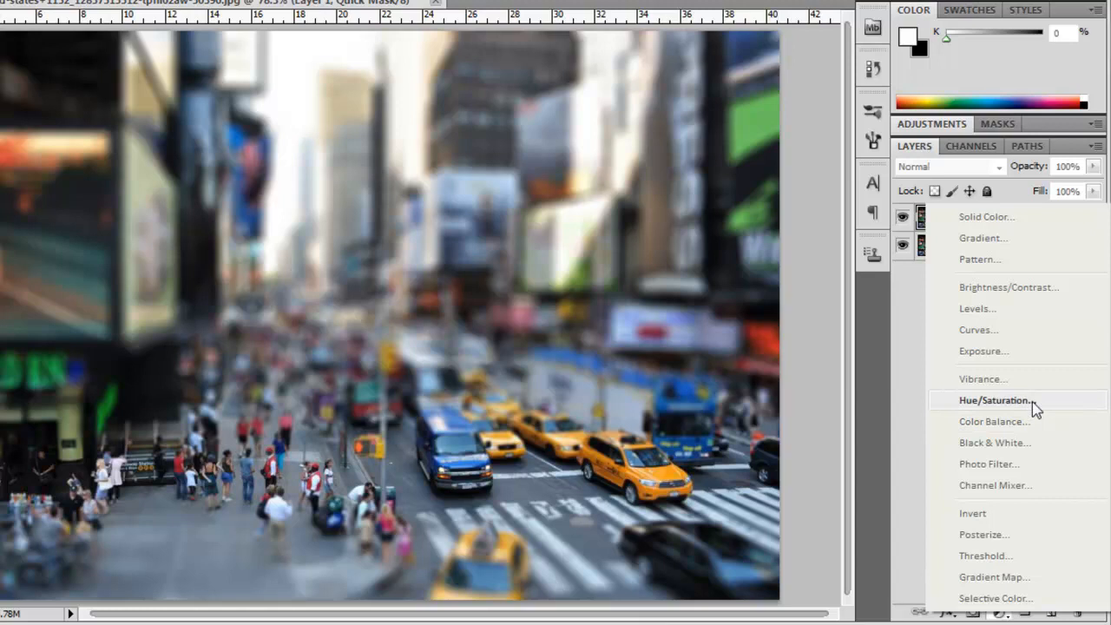
# Add a Hue/Saturation adjustment layer and raise its Saturation slider
pyautogui.click(993, 399)
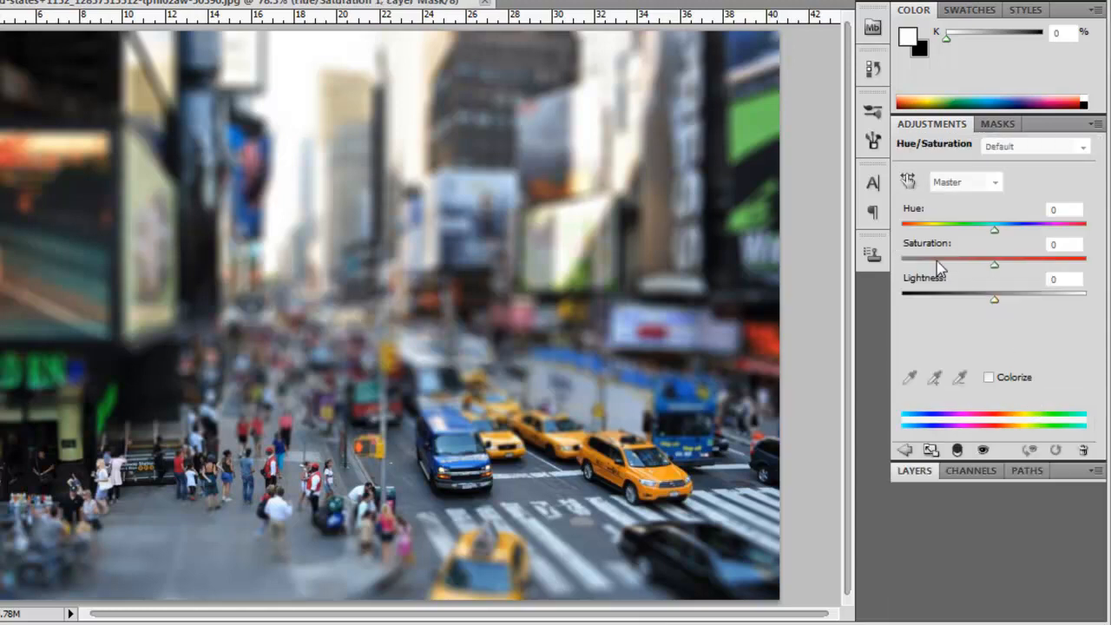
pyautogui.moveTo(1037, 224)
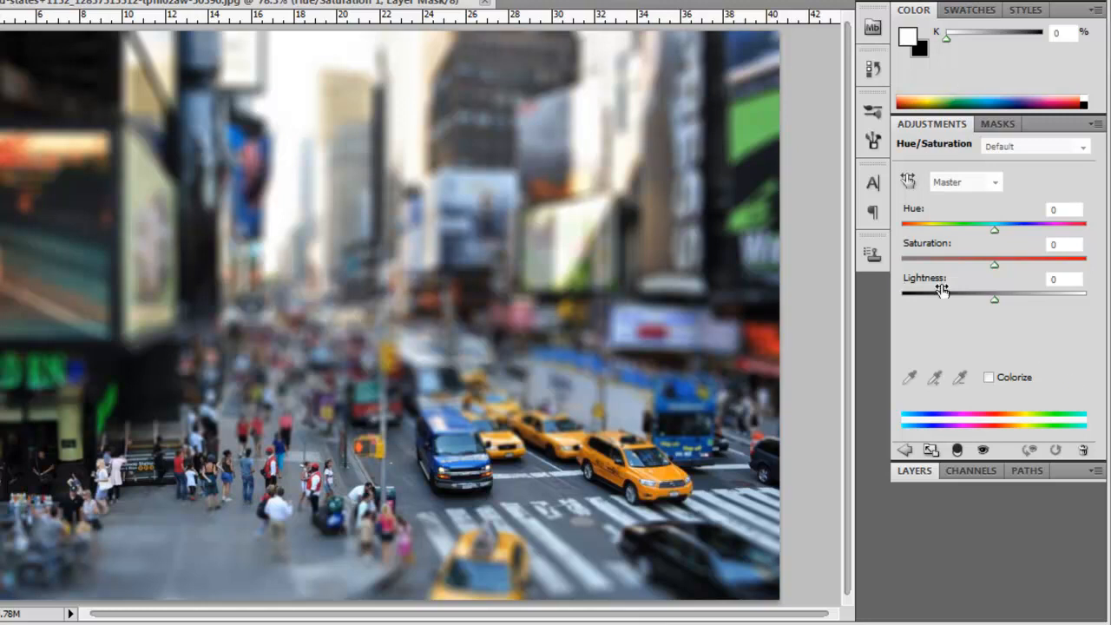
pyautogui.moveTo(993, 232)
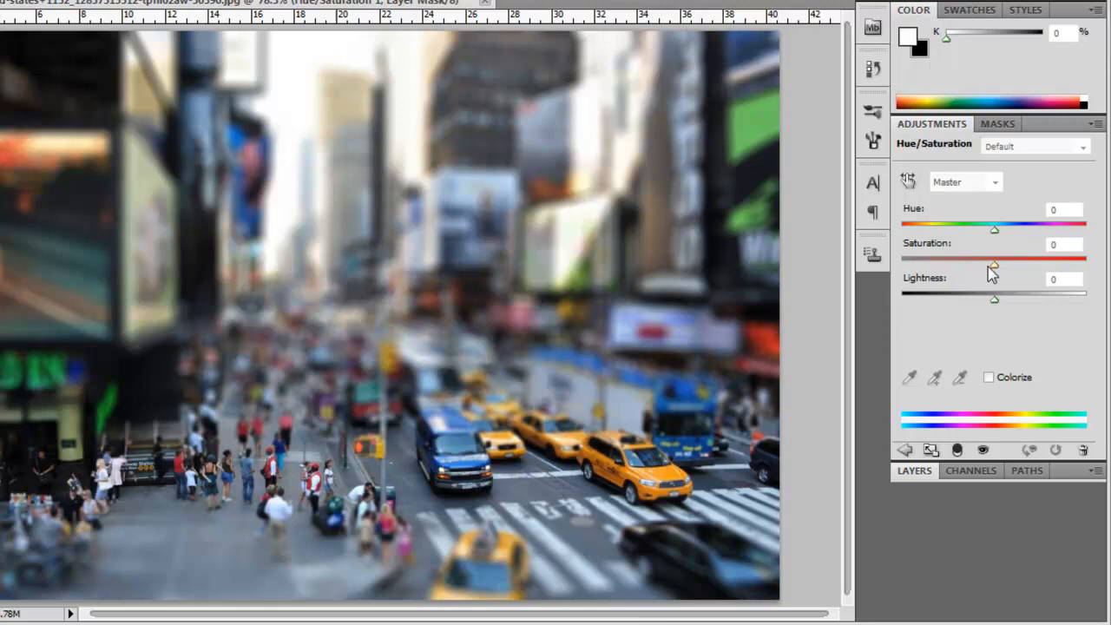
pyautogui.moveTo(1010, 281)
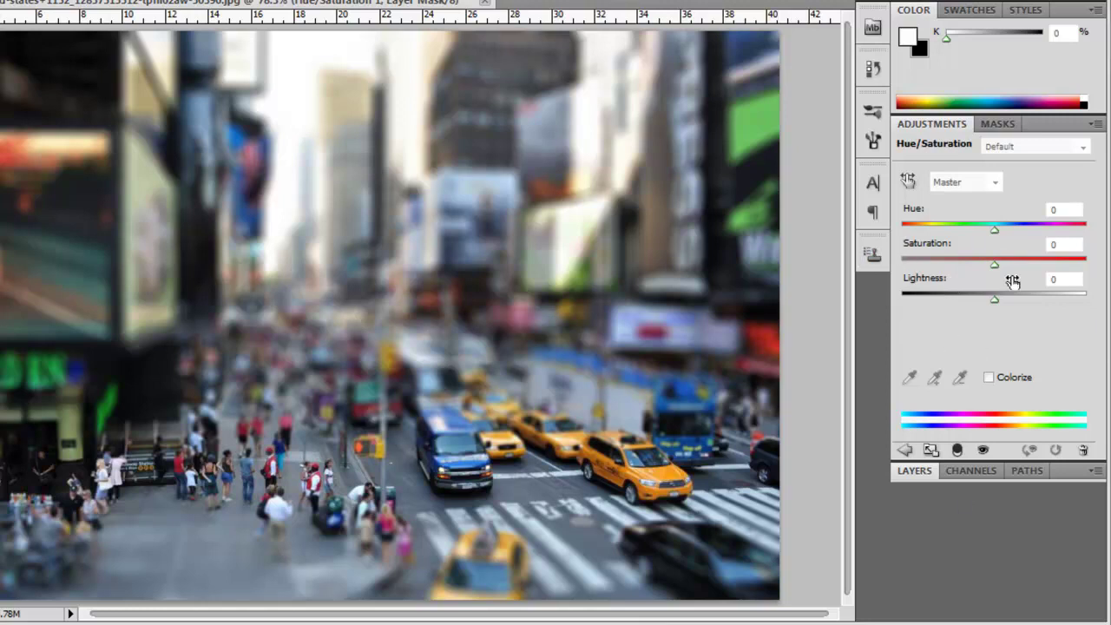
pyautogui.moveTo(993, 264); pyautogui.dragTo(1005, 263)
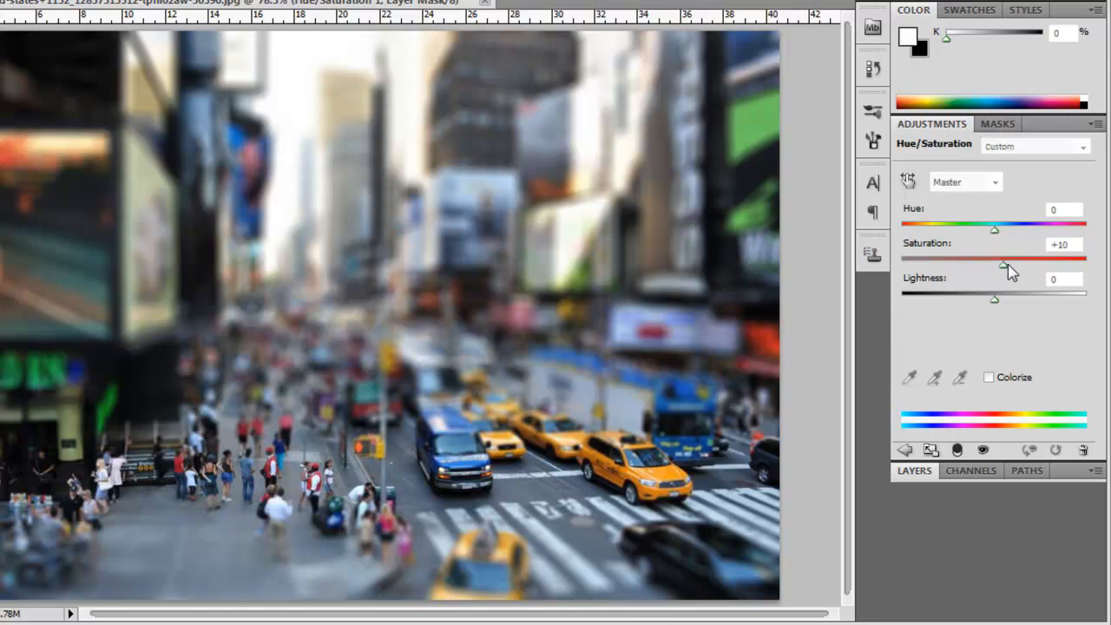
pyautogui.moveTo(1003, 264); pyautogui.dragTo(1017, 264)
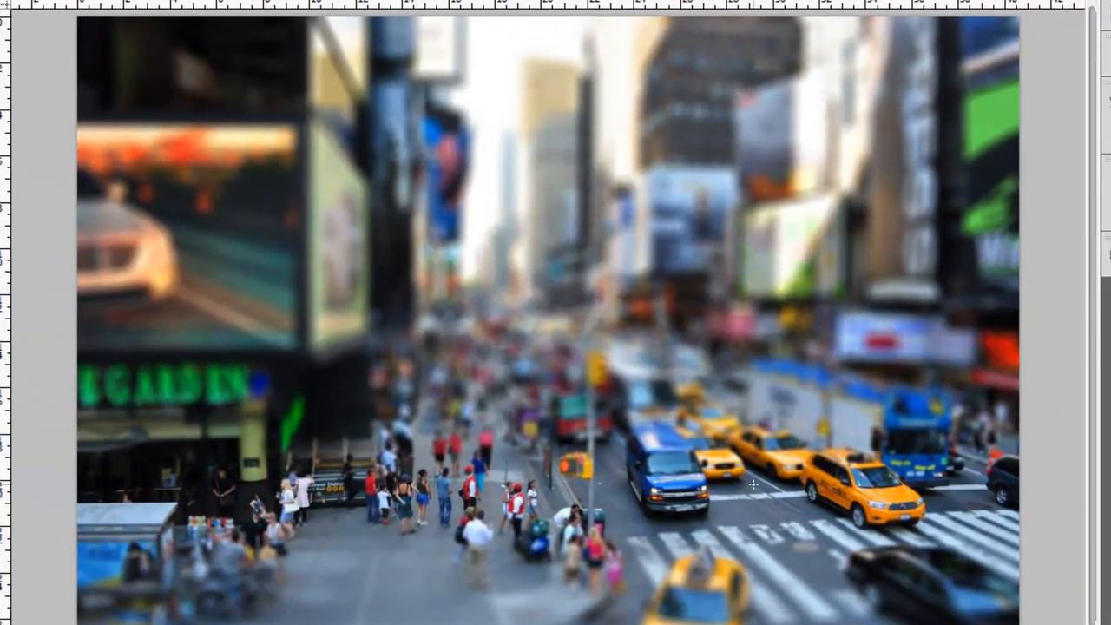
pyautogui.moveTo(837, 518)
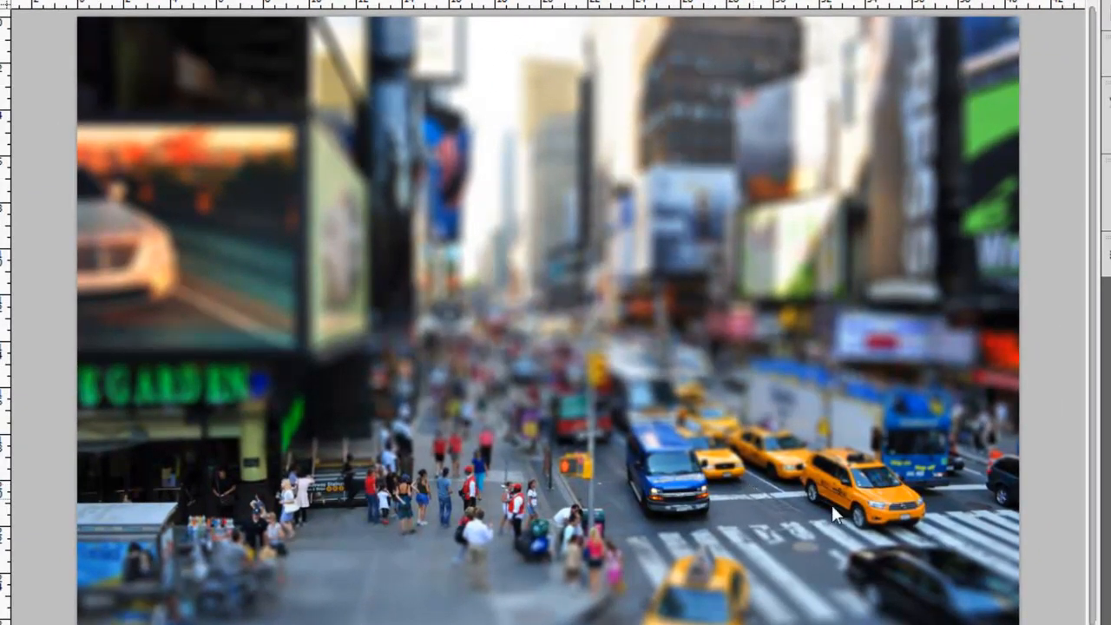